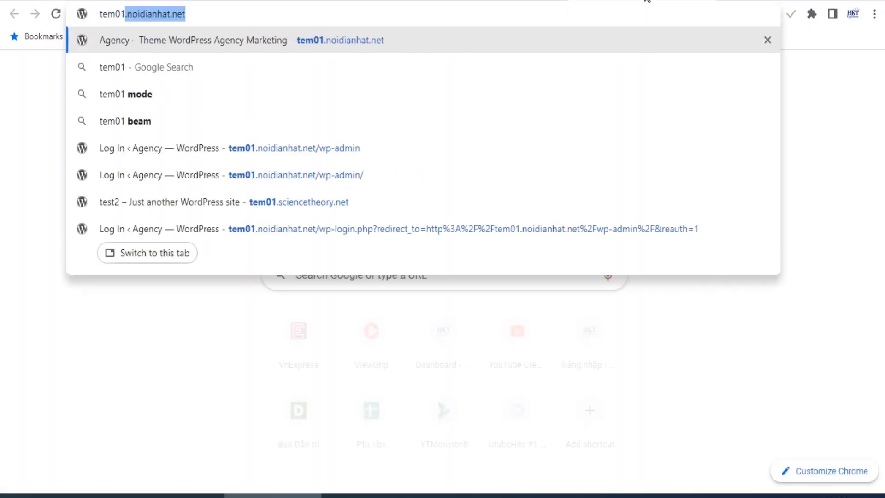
mouse_move(326, 148)
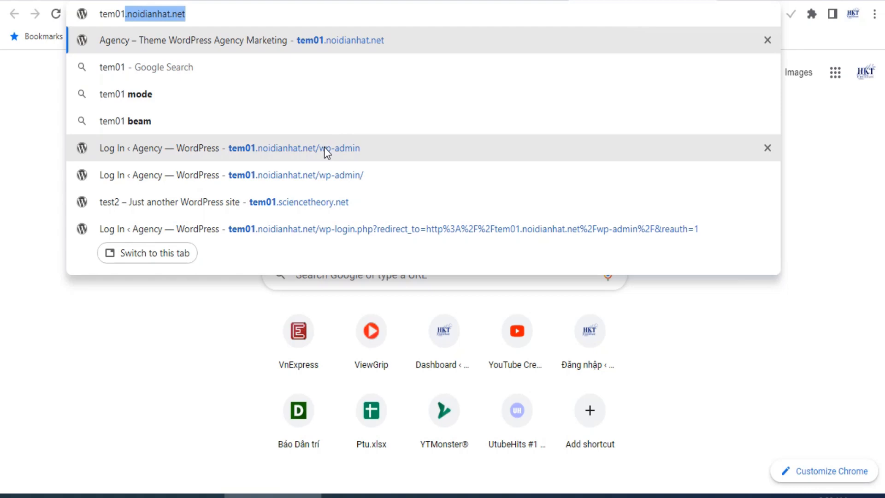
Step: Open the wp-admin login page and attempt to sign in as admin
left_click(395, 229)
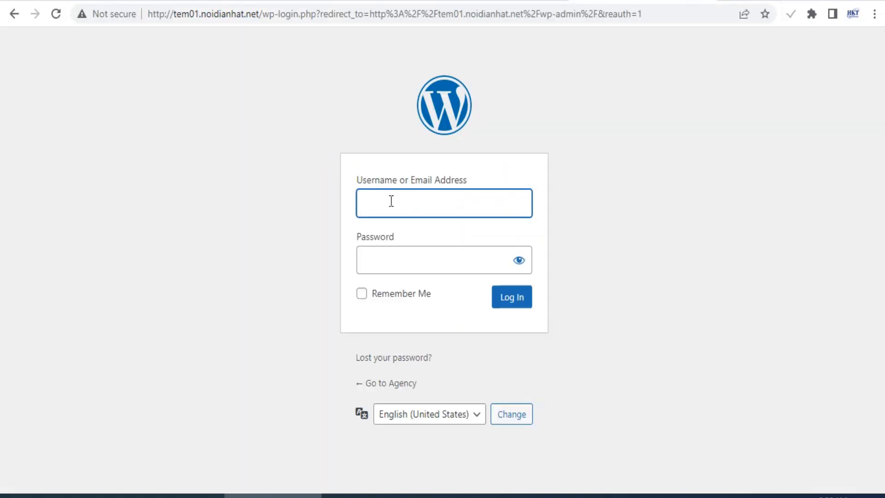
type("admin")
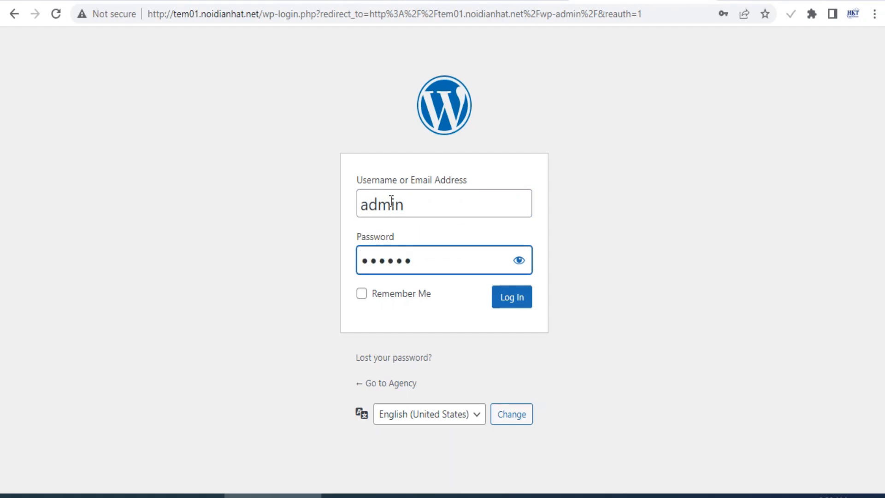
left_click(510, 296)
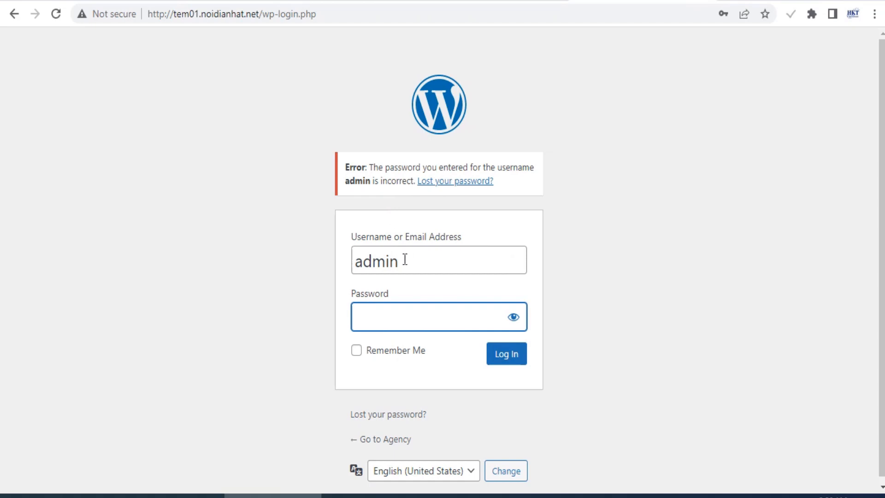
mouse_move(387, 414)
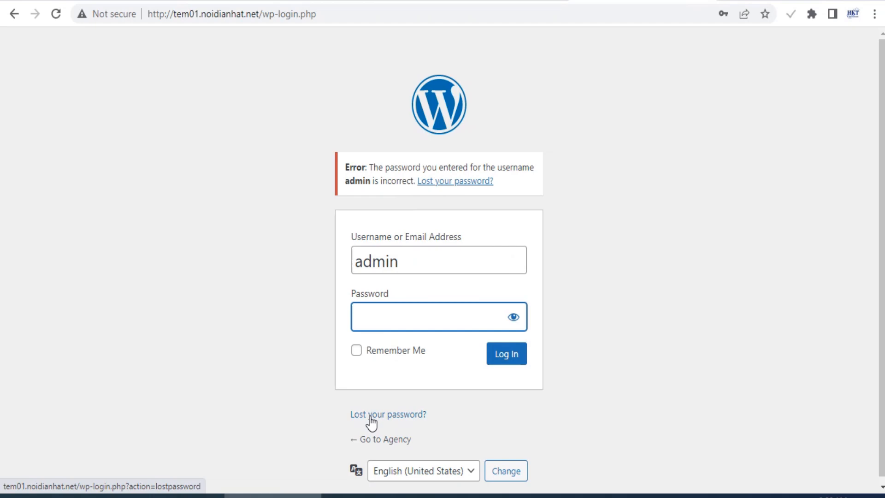
left_click(388, 414)
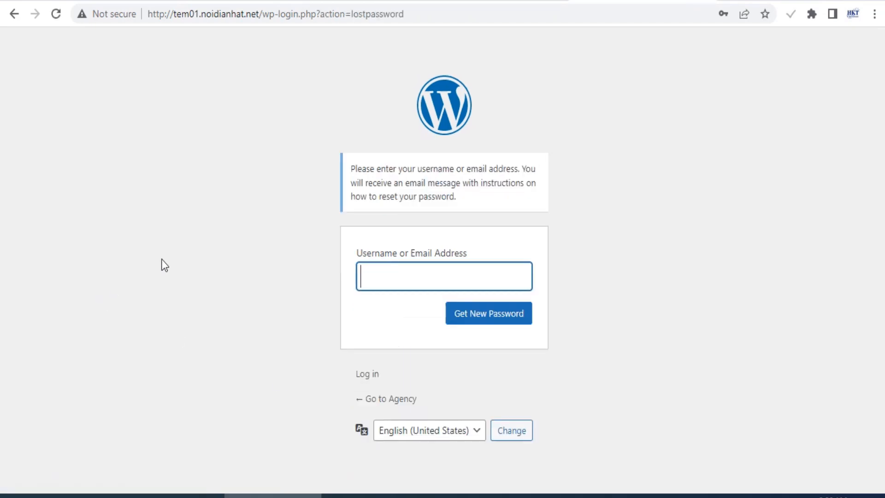
type("test")
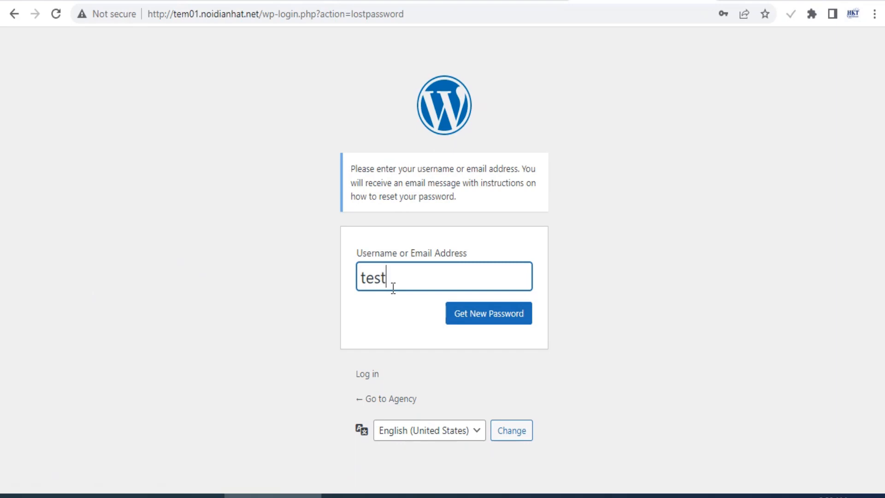
type("@gmail")
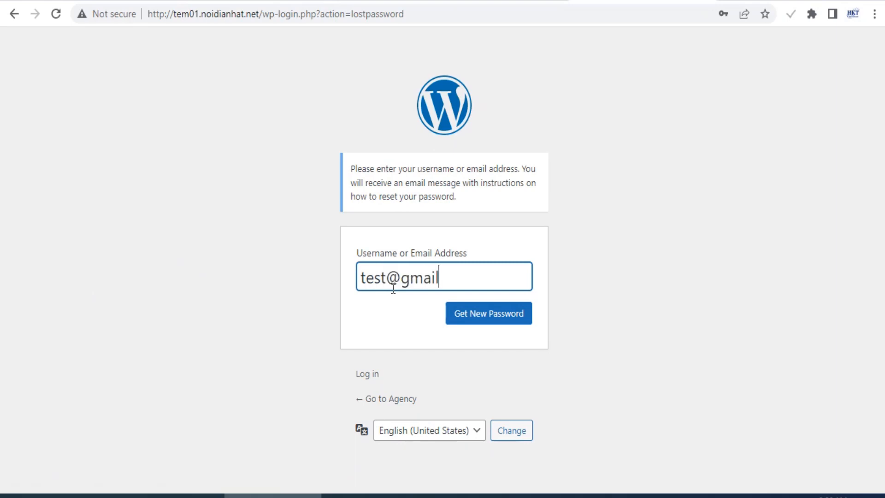
type(".com")
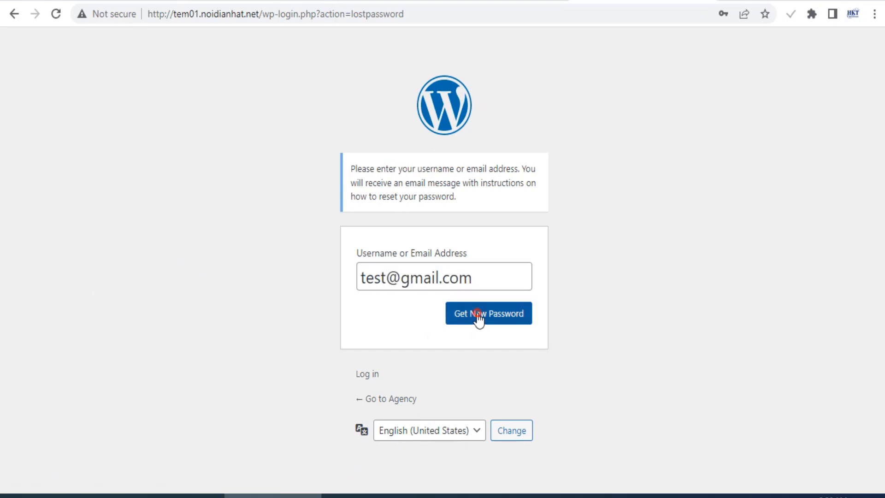
left_click(488, 314)
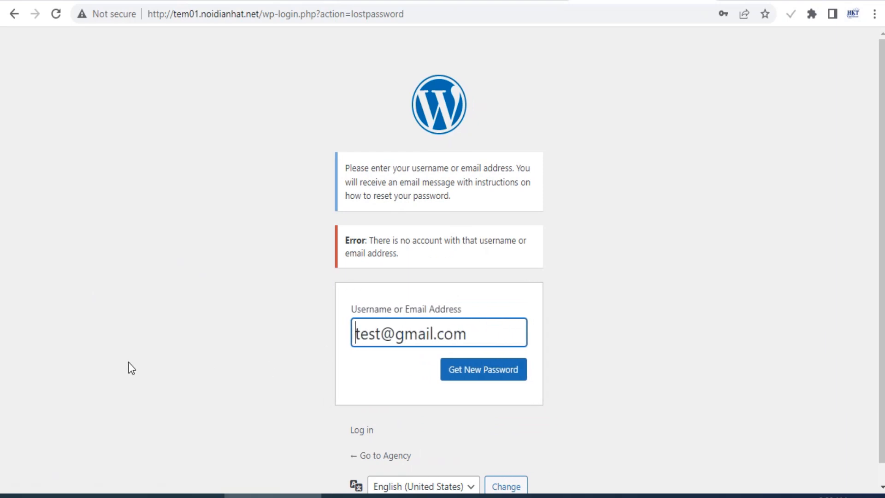
mouse_move(244, 189)
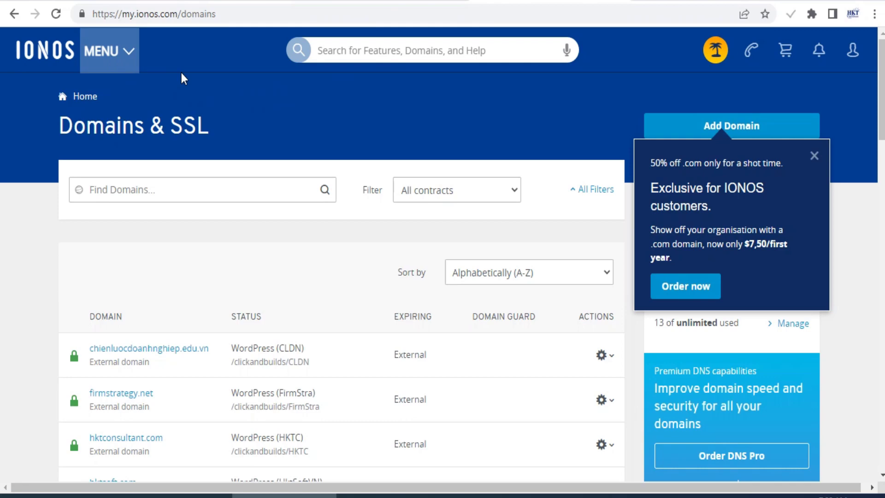
Step: Go to Hosting and select the First 01 contract to view its Databases card
left_click(108, 50)
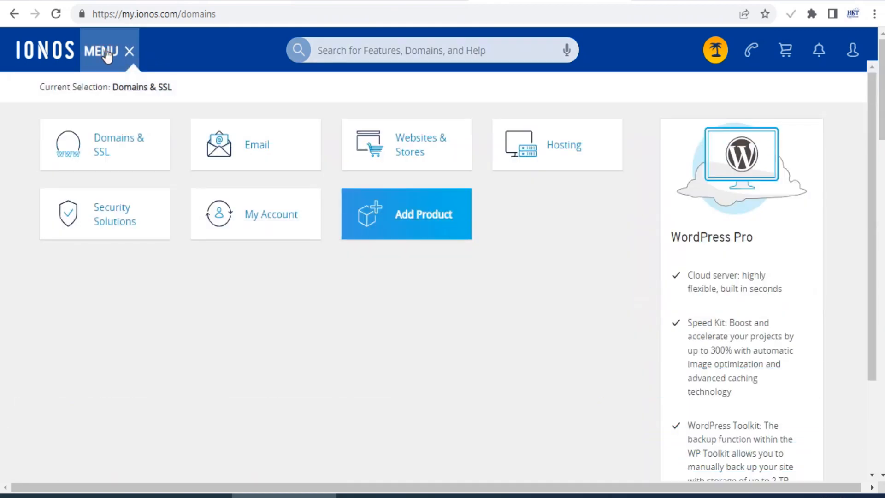
mouse_move(564, 151)
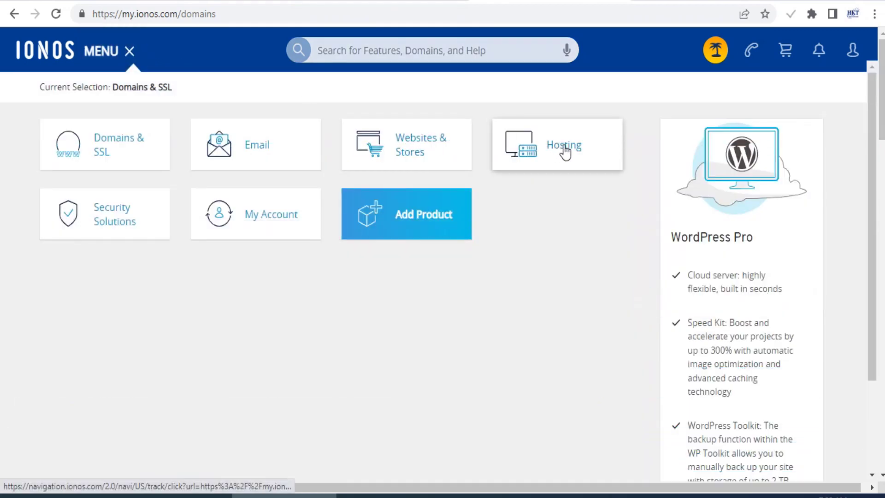
left_click(562, 145)
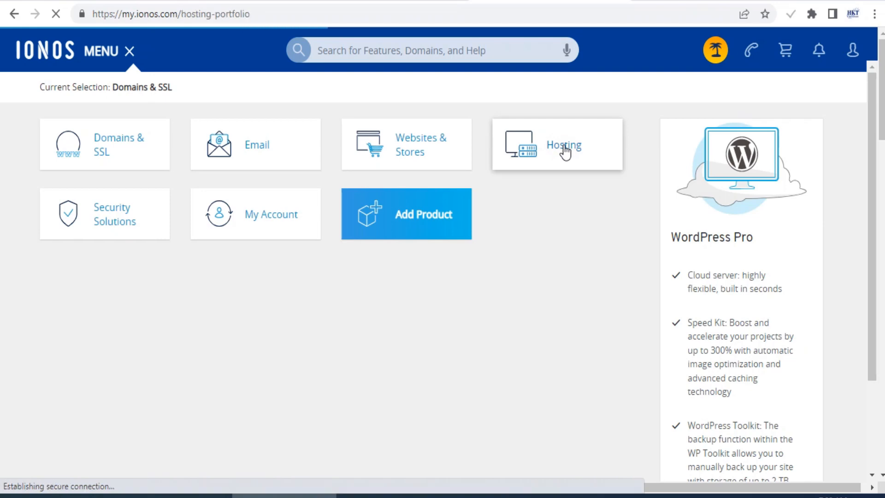
left_click(558, 144)
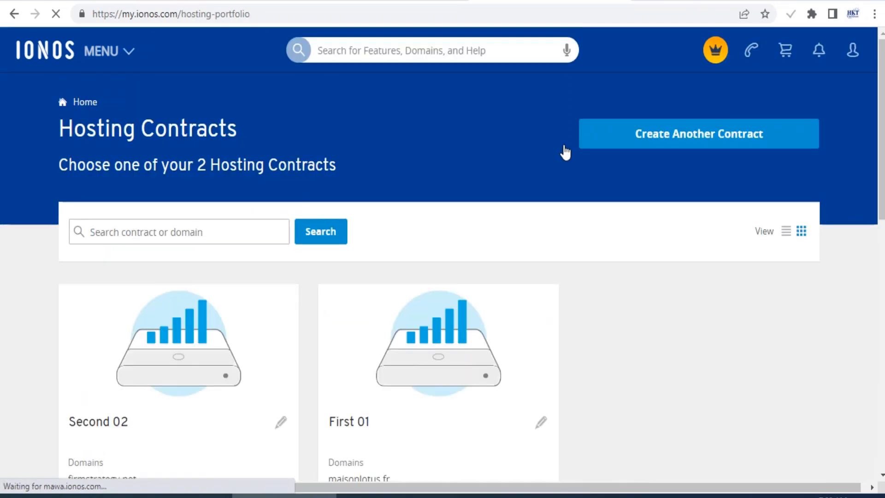
scroll("down", 3)
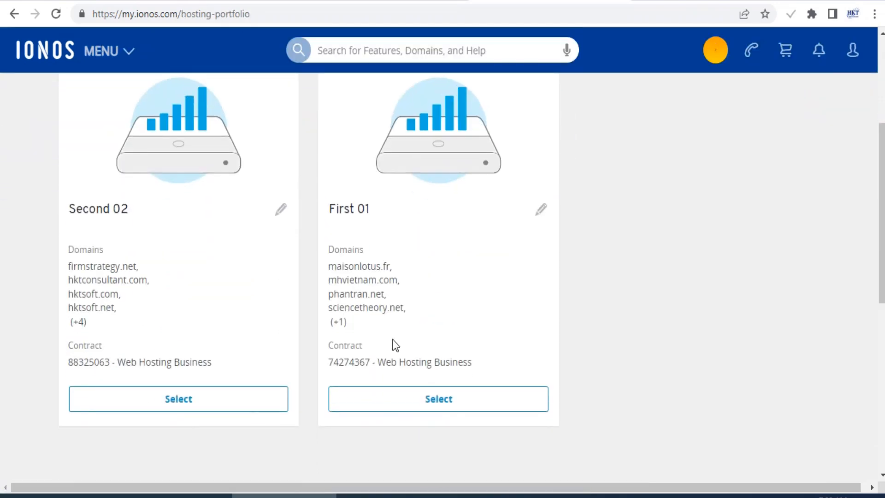
left_click(437, 398)
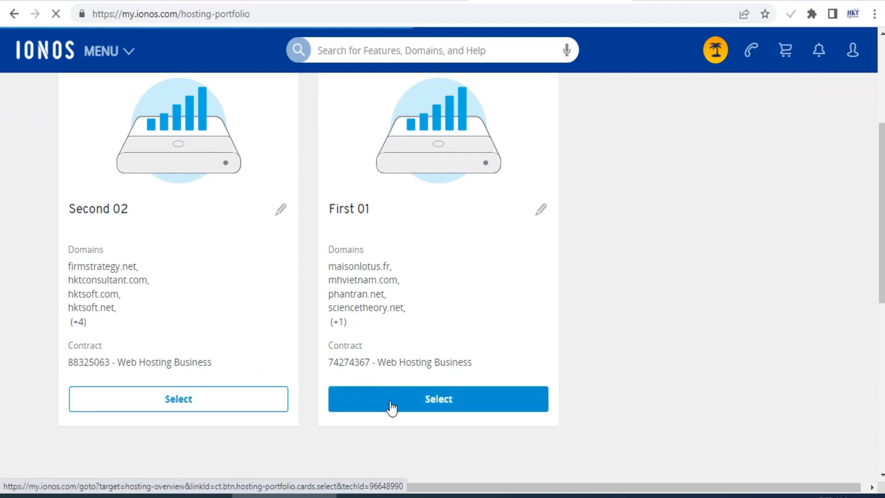
left_click(438, 399)
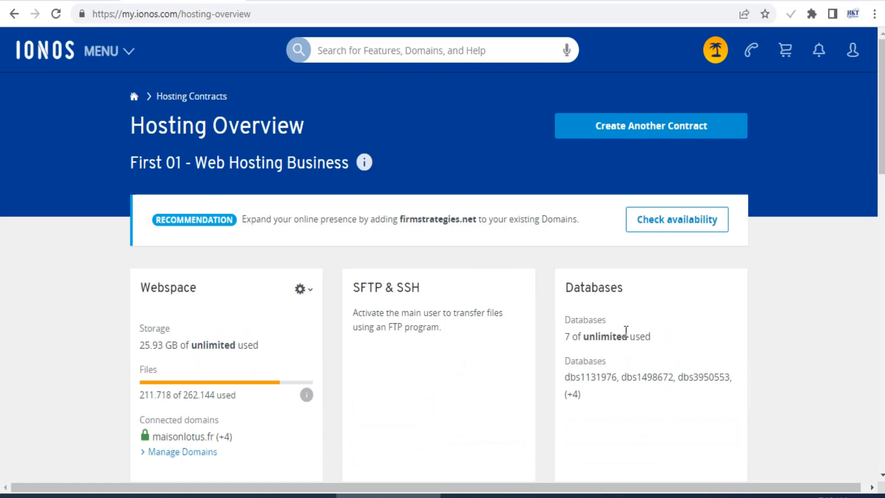
scroll("down", 3)
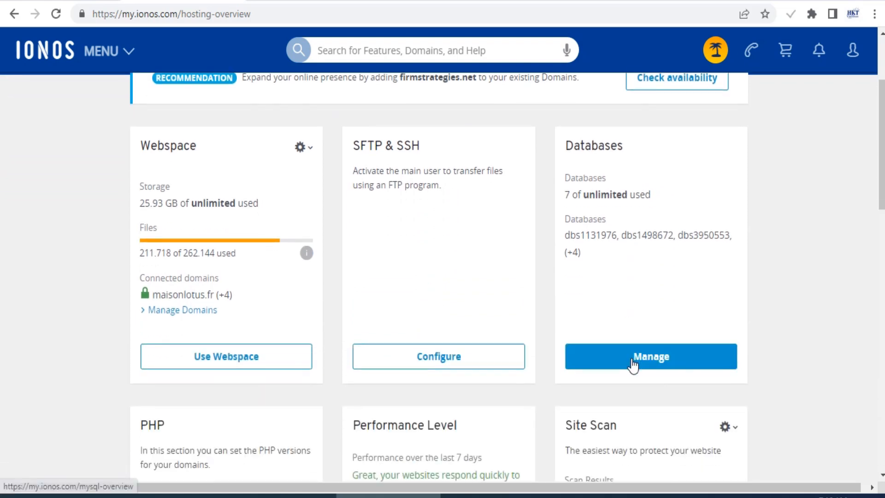
Step: Manage databases and open db803186523 in phpMyAdmin
left_click(649, 356)
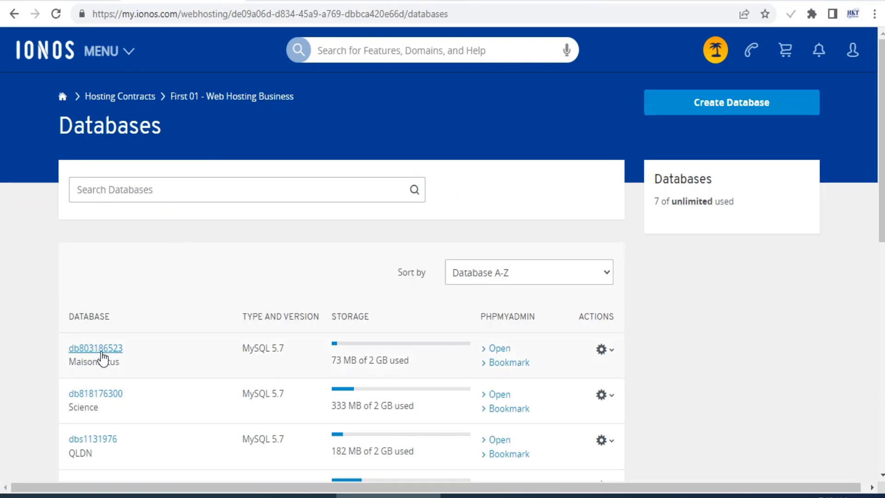
scroll("down", 3)
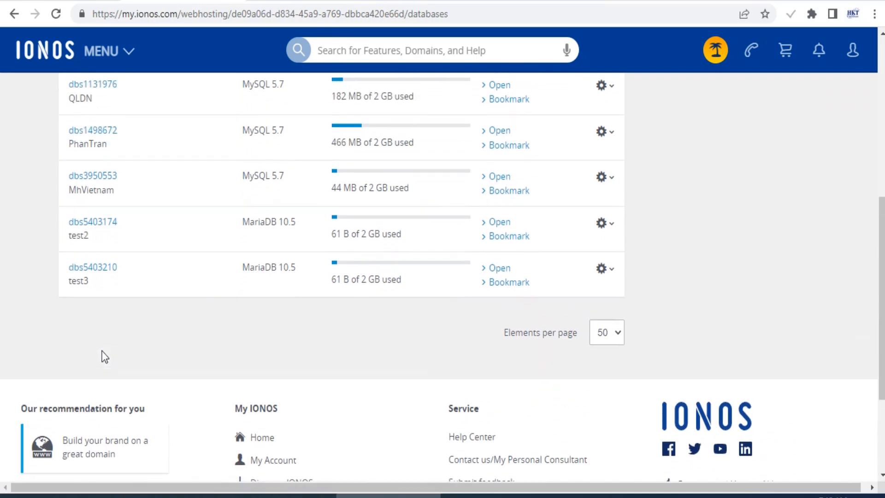
scroll("up", 3)
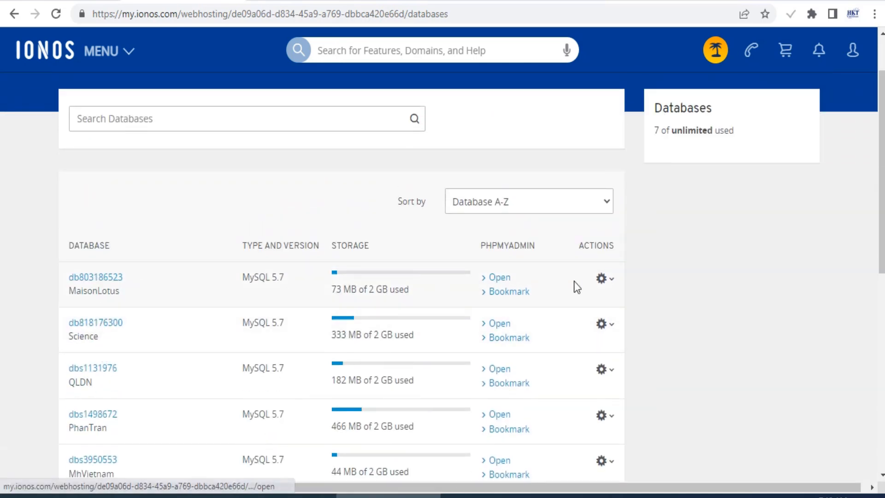
left_click(498, 277)
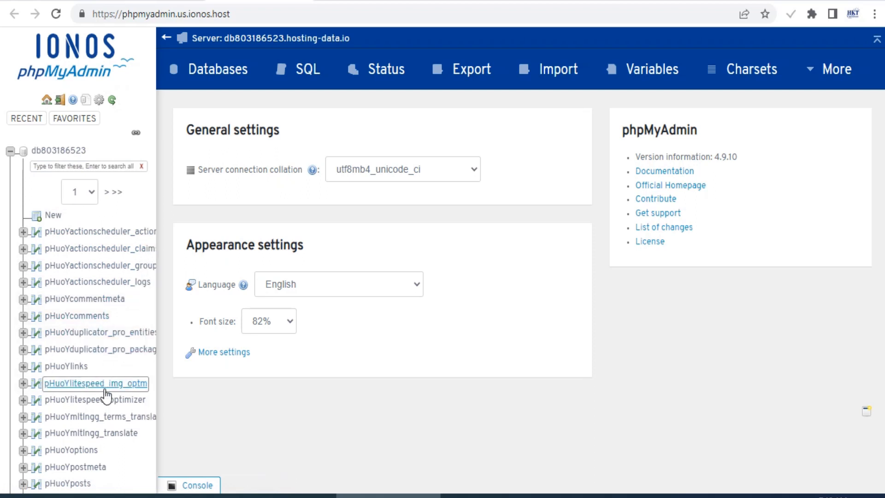
Step: Scroll the navigation tree down to the pHuoYusers table and double-click it
scroll("down", 3)
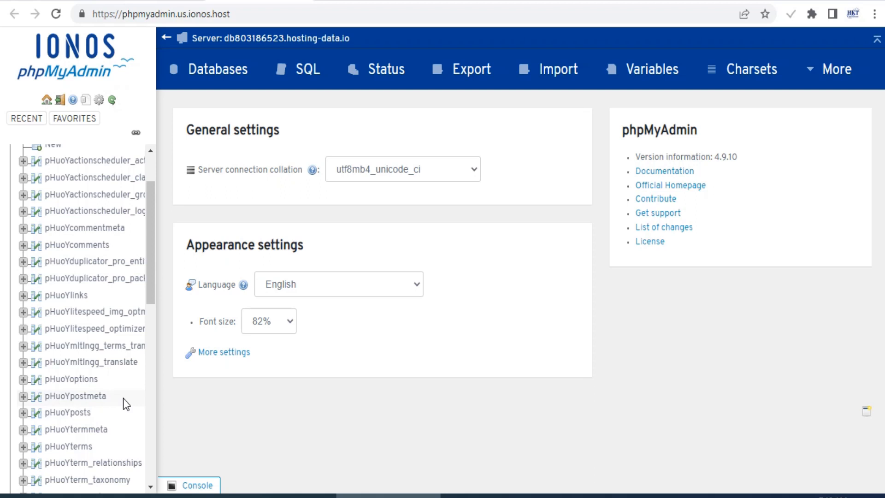
scroll("down", 3)
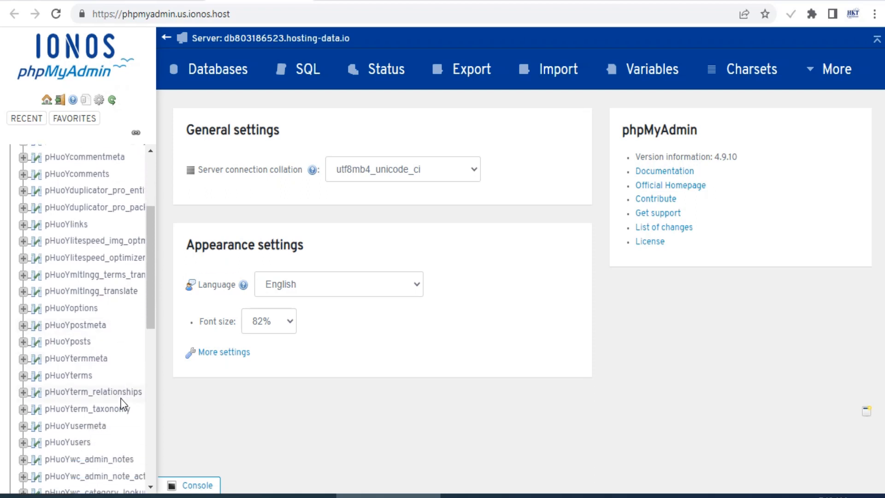
scroll("down", 3)
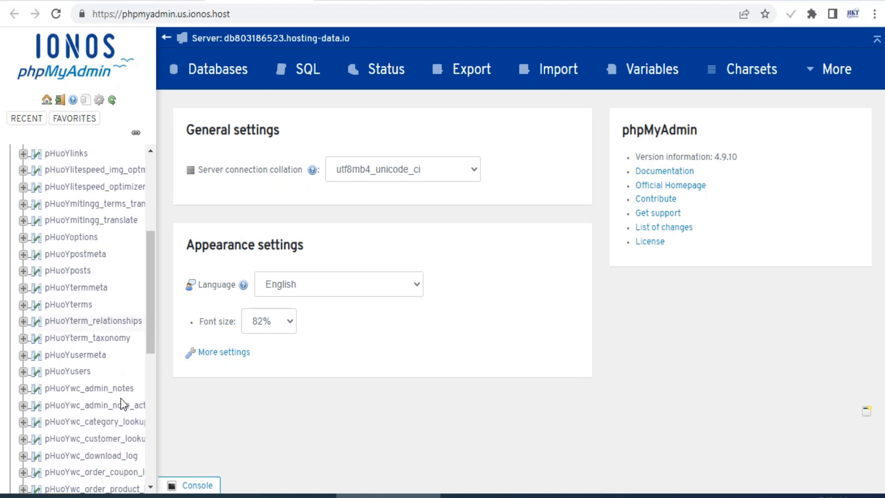
scroll("down", 3)
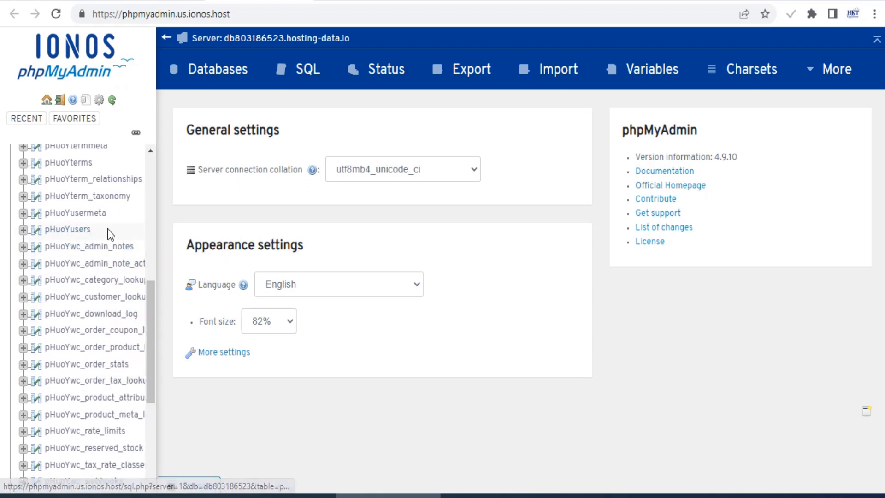
double_click(68, 230)
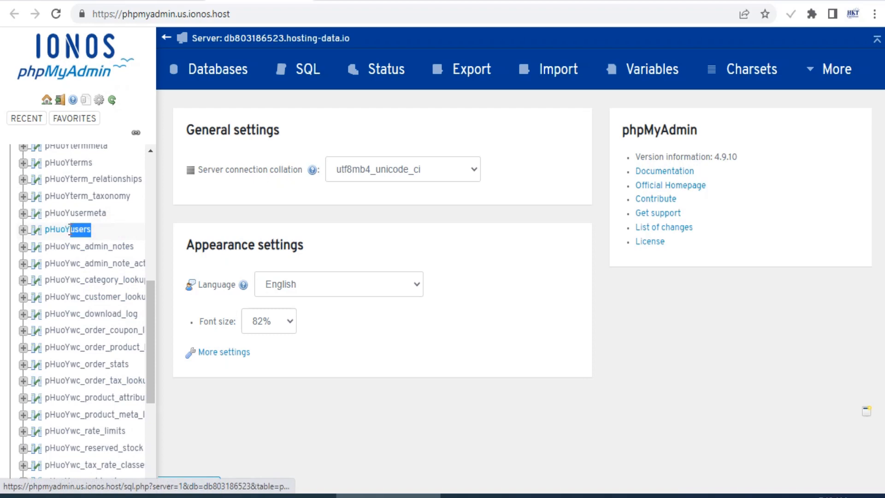
Step: Browse pHuoYusers and open the admin row for editing
left_click(75, 230)
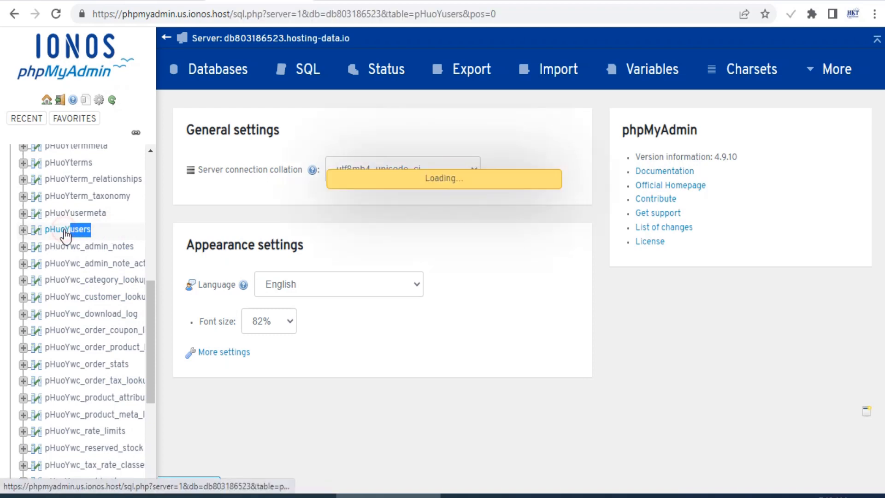
left_click(68, 229)
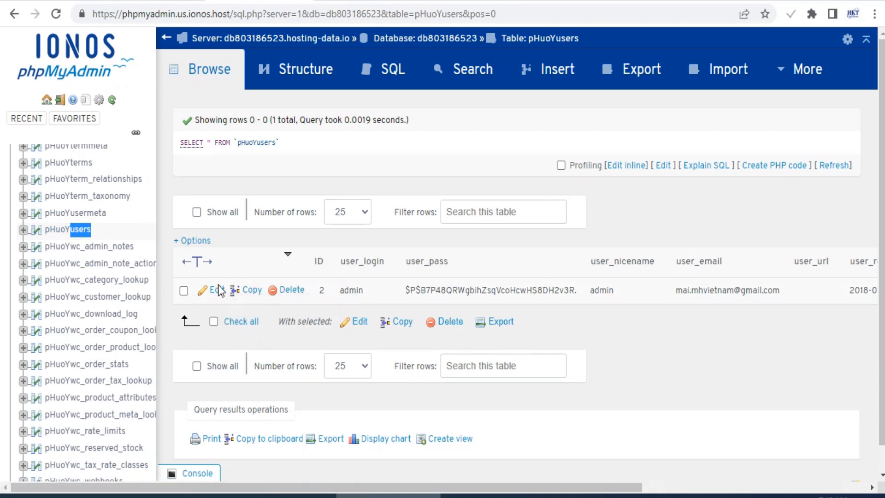
mouse_move(212, 289)
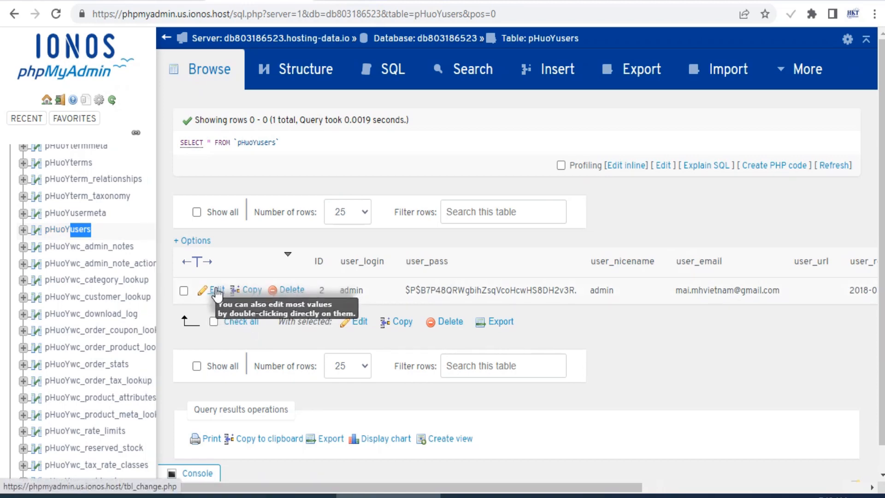
left_click(217, 290)
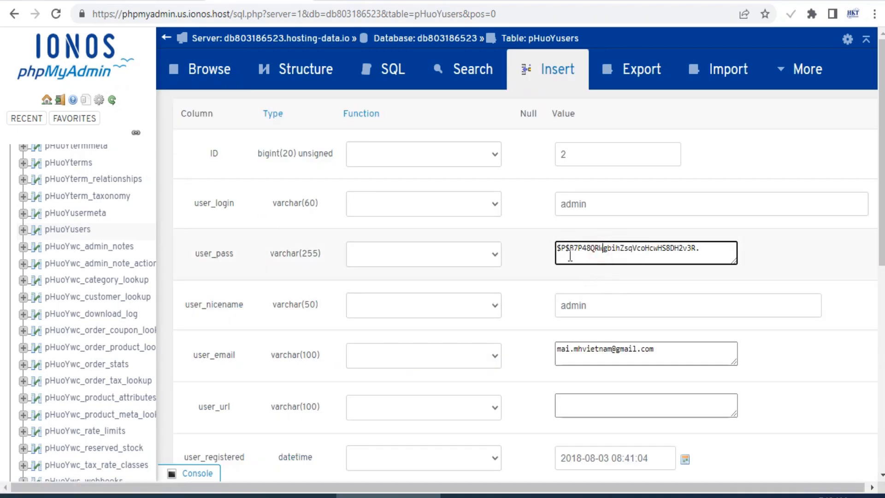
double_click(213, 253)
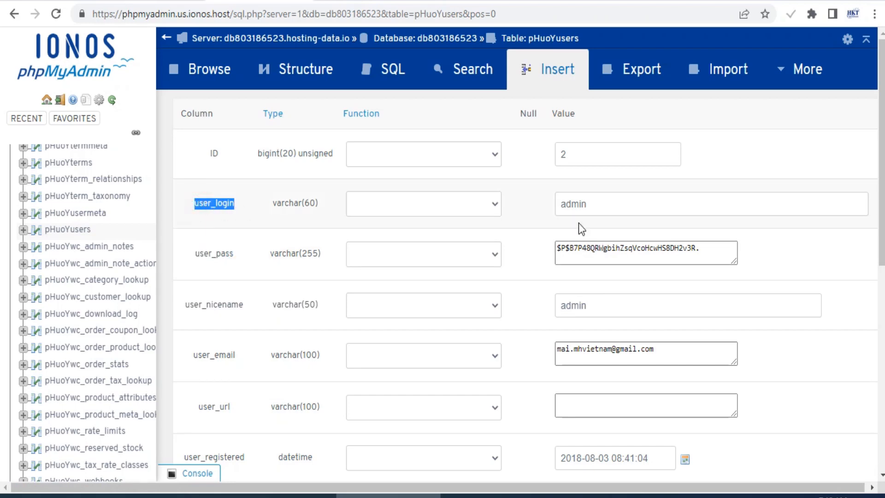
triple_click(646, 253)
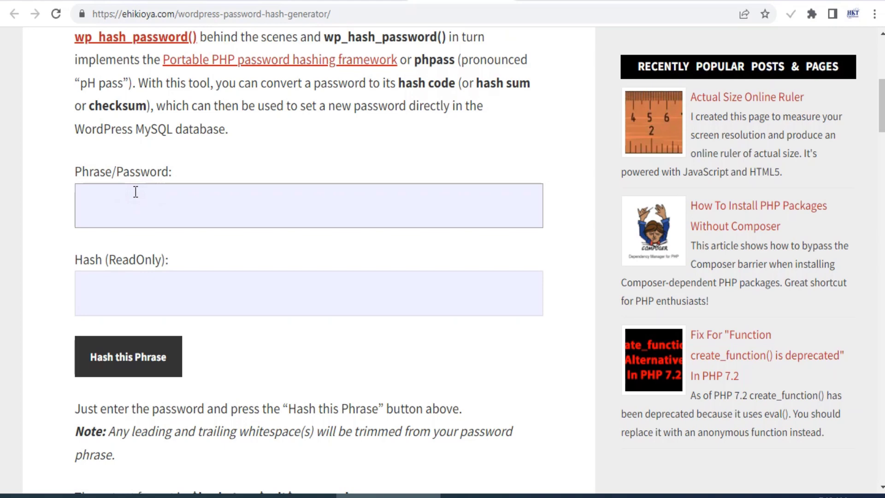
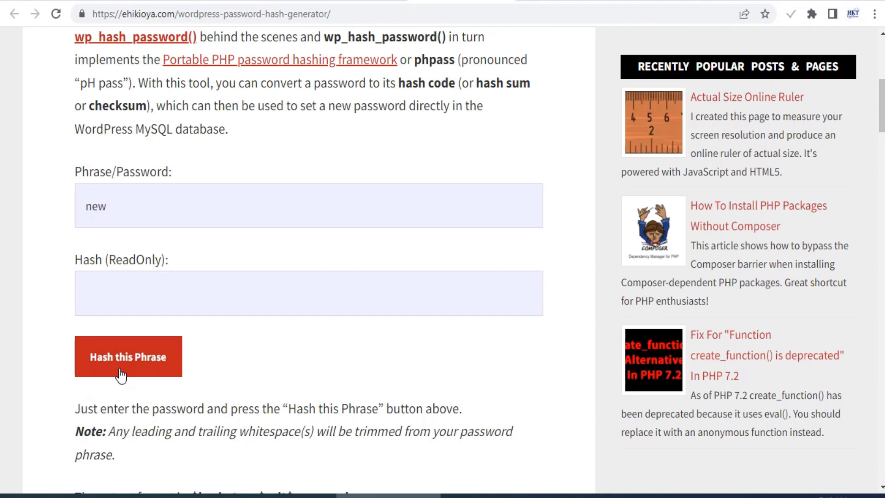
left_click(129, 356)
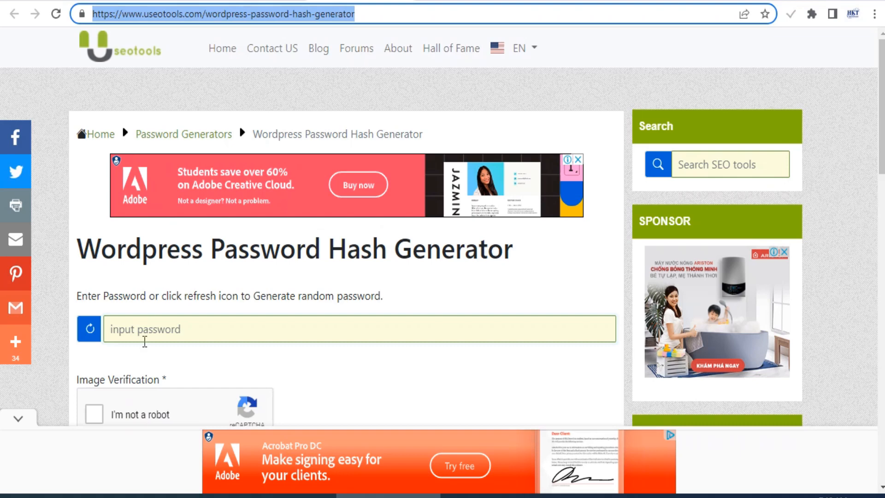
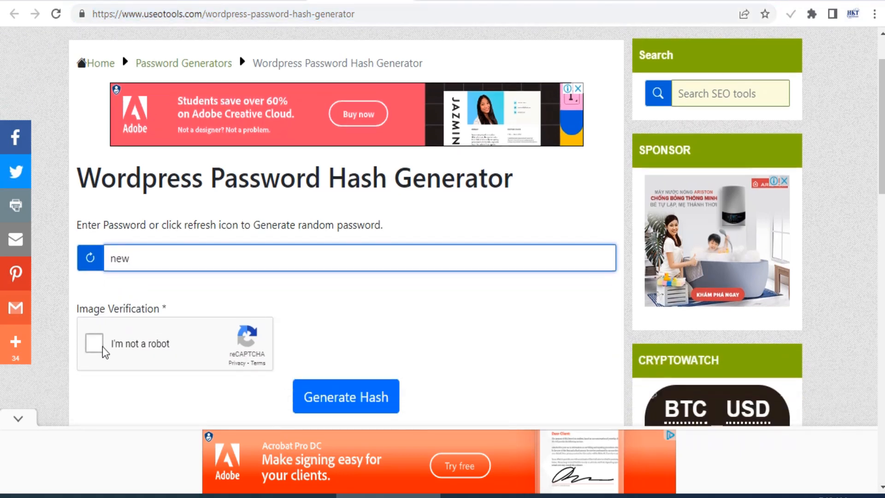
left_click(94, 342)
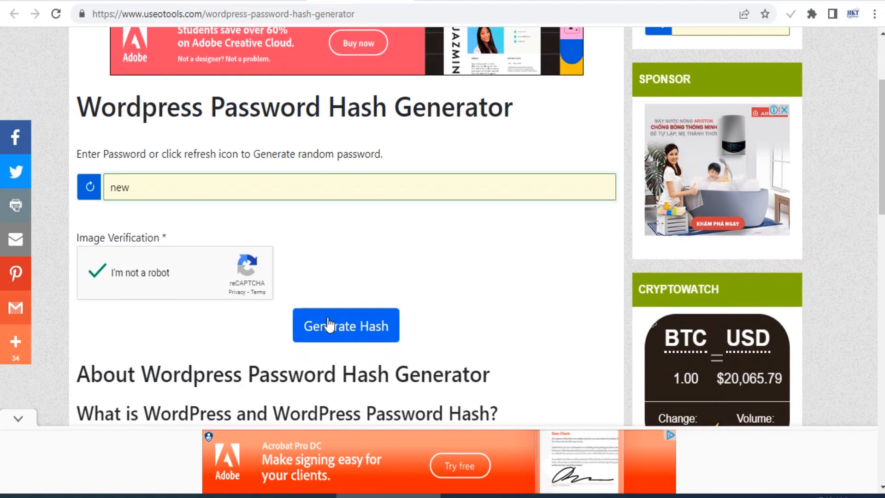
left_click(346, 326)
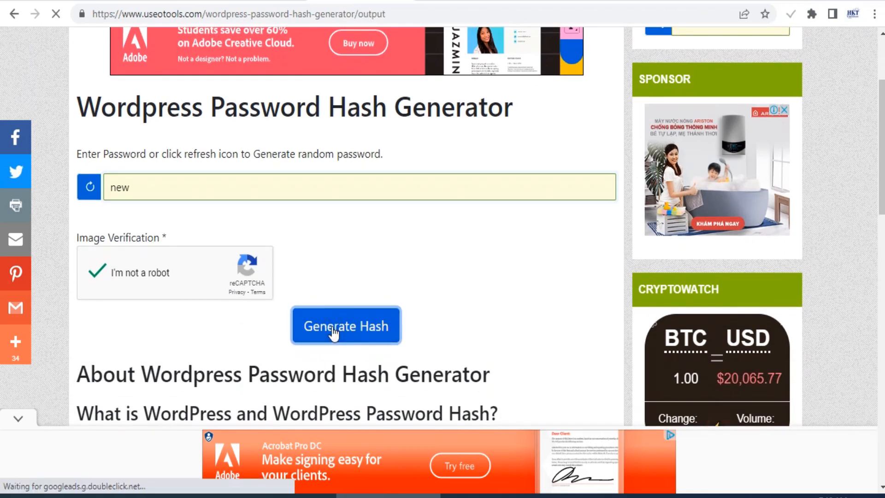
left_click(345, 326)
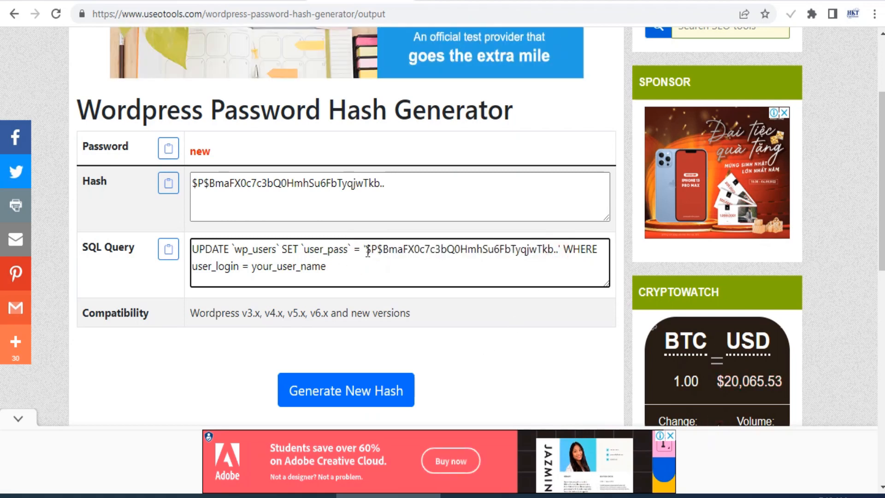
double_click(460, 249)
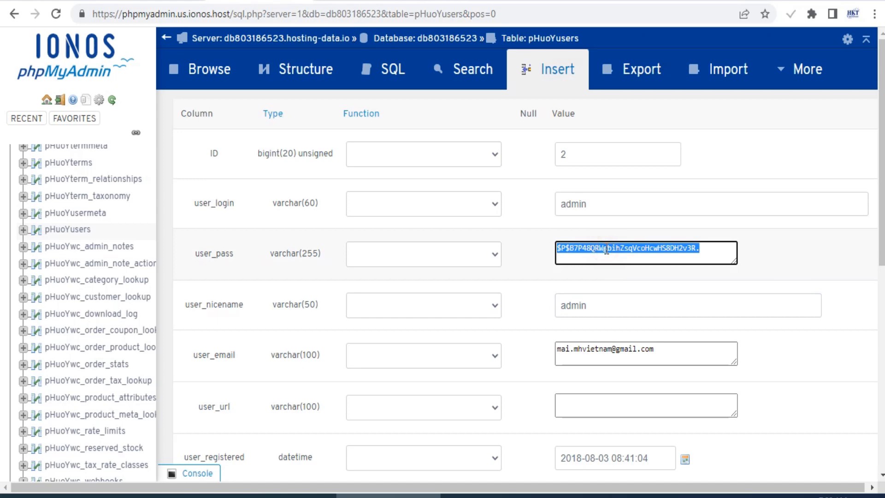
Step: Paste the new hash over the old user_pass value and scroll to save
right_click(645, 253)
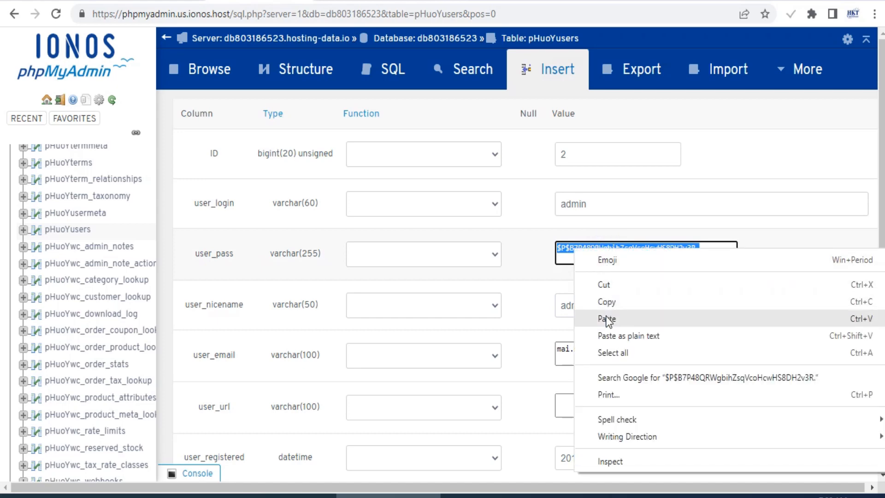
left_click(607, 319)
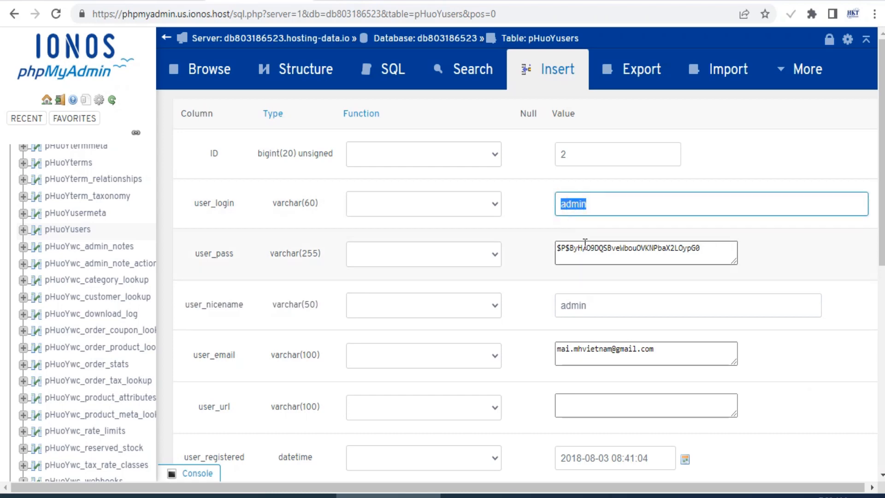
scroll("down", 3)
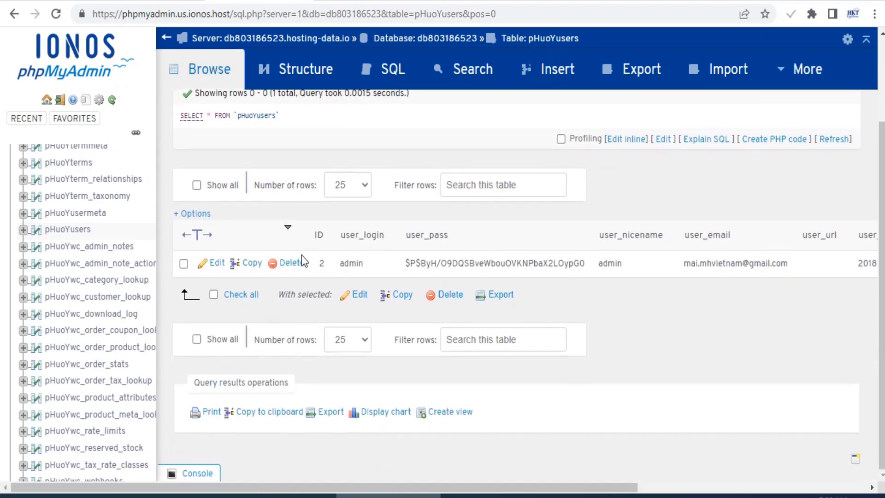
mouse_move(315, 266)
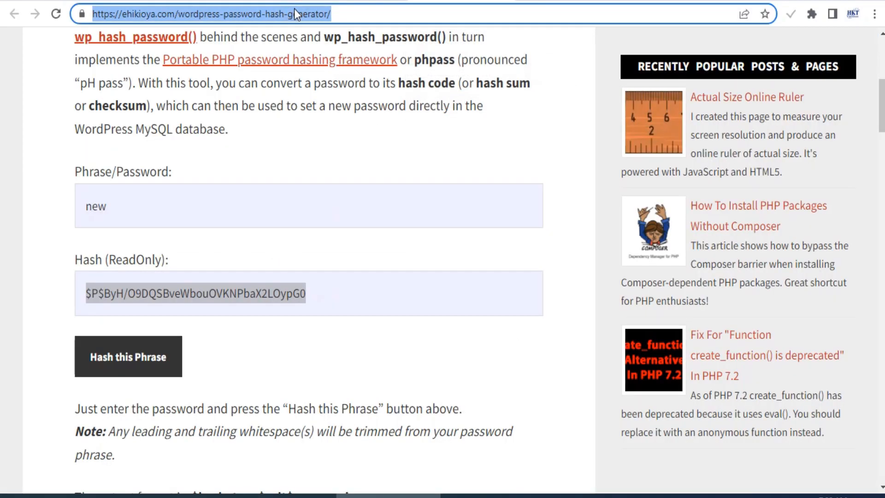
Step: Enter 'tem' in the address bar to reach the tem01.noidianhat.net site
type("tem")
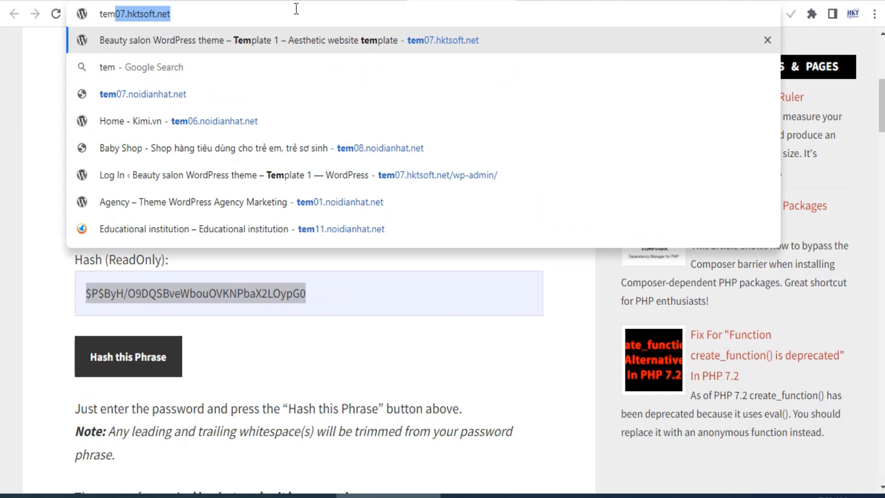
type("tem01 laser mode")
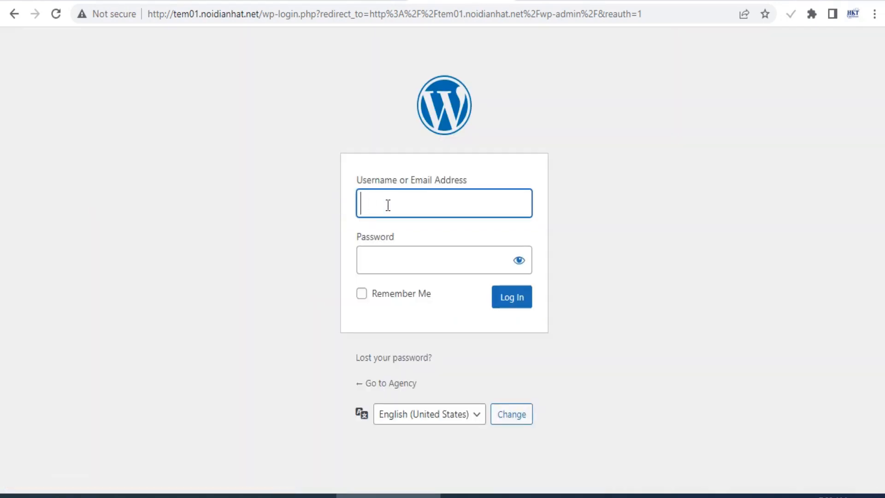
Step: Log in to WordPress as 'admin' with the newly reset password
type("admin")
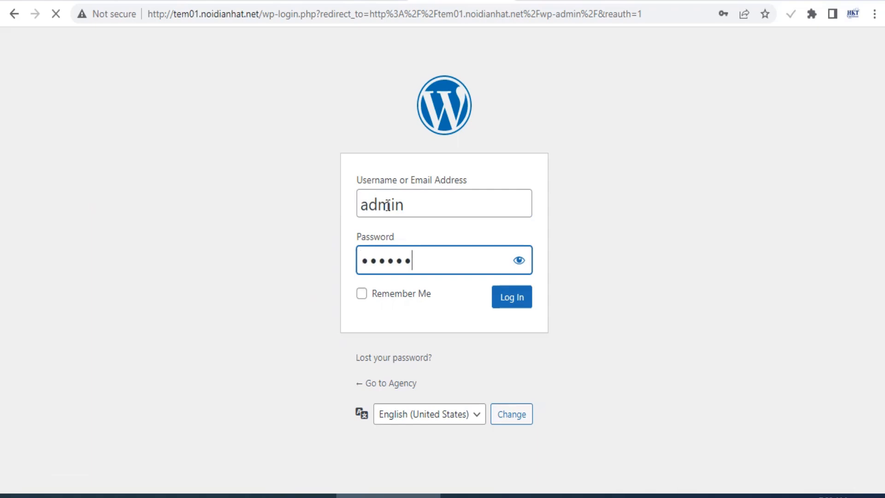
left_click(511, 297)
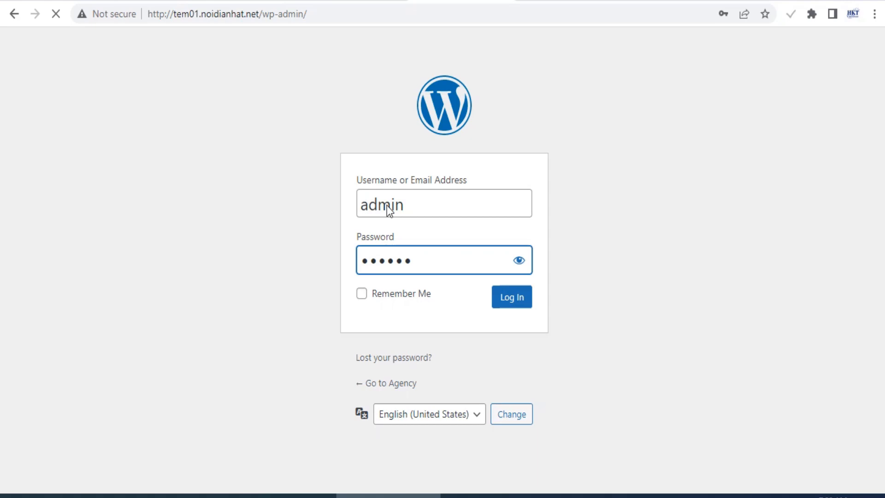